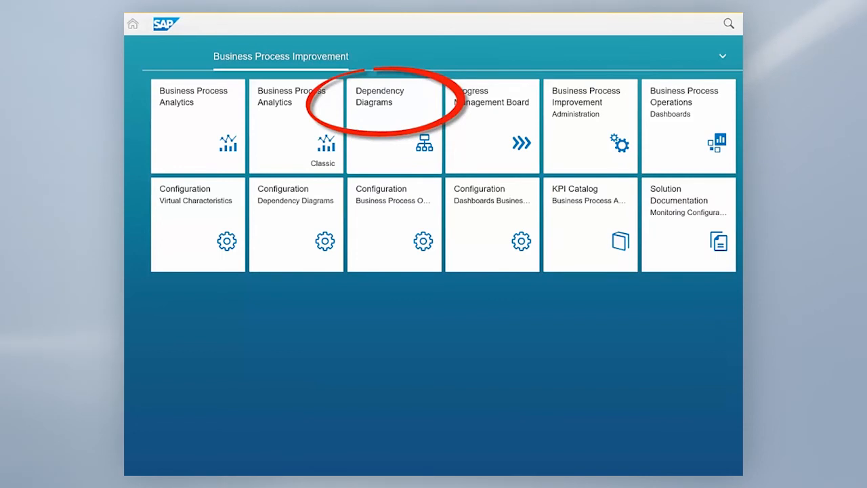
{"action": "mouse_move", "coordinate": [401, 122]}
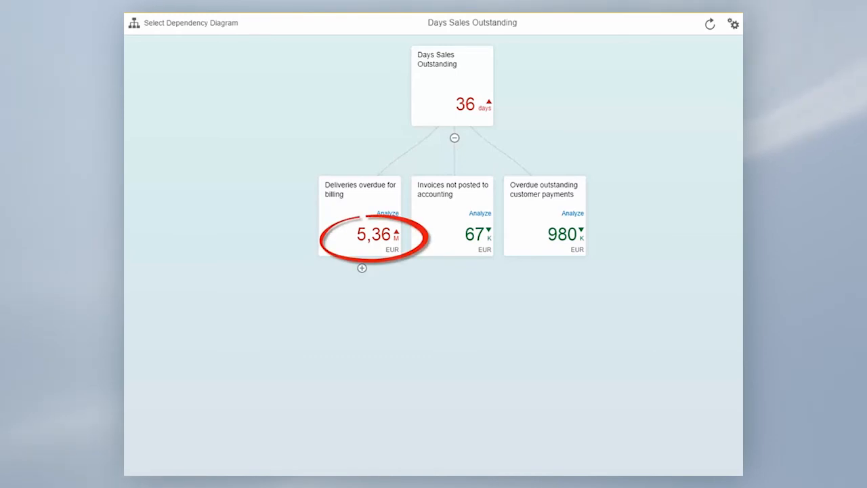
{"action": "mouse_move", "coordinate": [368, 310]}
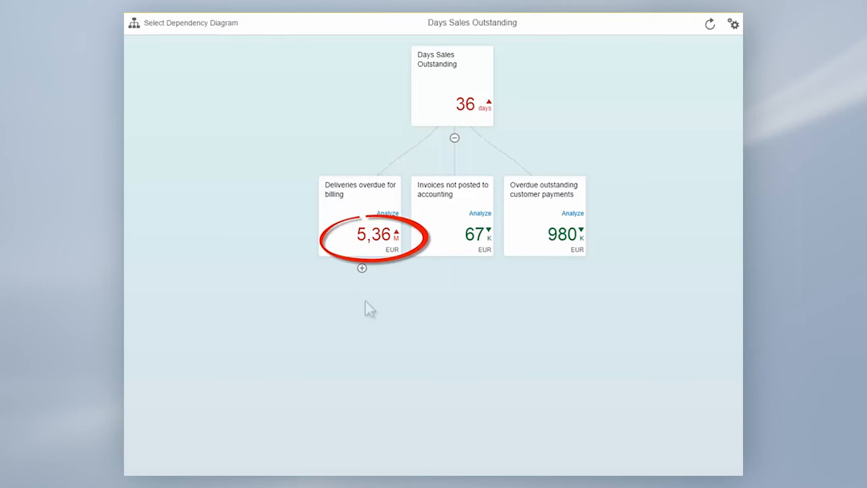
Return from the dependency diagram to the Business Process Improvement launchpad
{"action": "left_click", "coordinate": [362, 269]}
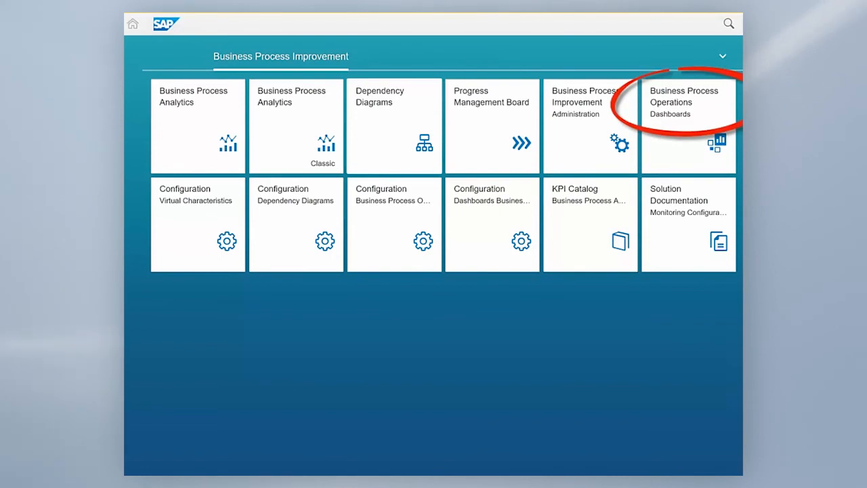
{"action": "mouse_move", "coordinate": [708, 109]}
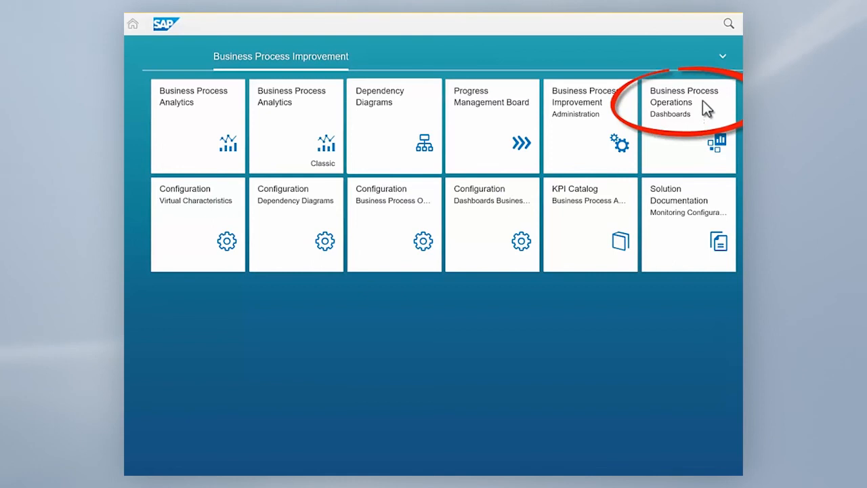
{"action": "left_click", "coordinate": [684, 109]}
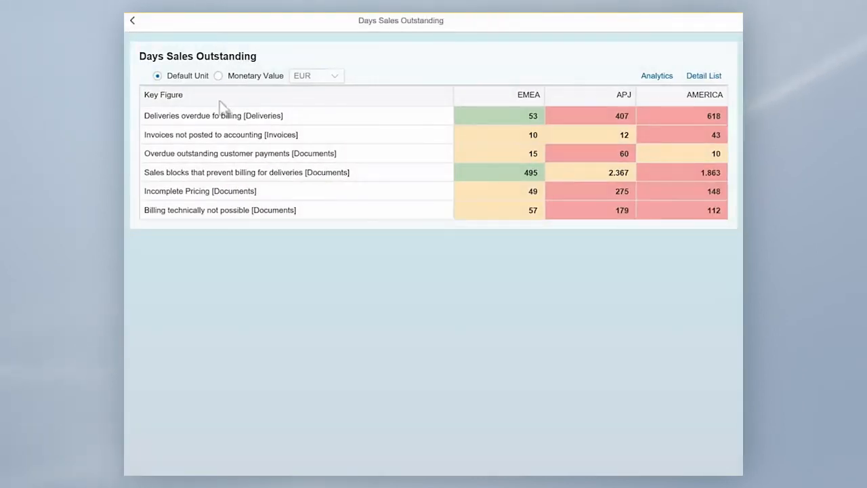
{"action": "left_click", "coordinate": [218, 76]}
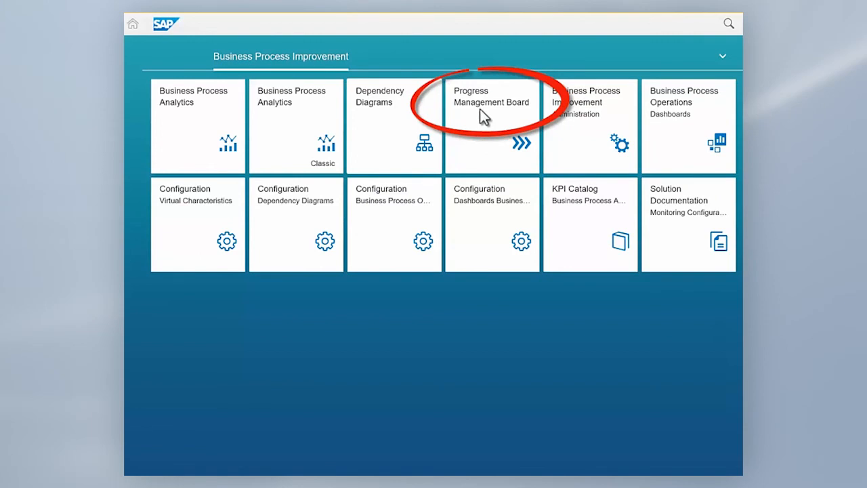
Open the Progress Management Board and turn off Value Based View to show KPI phases and priorities
{"action": "left_click", "coordinate": [491, 109]}
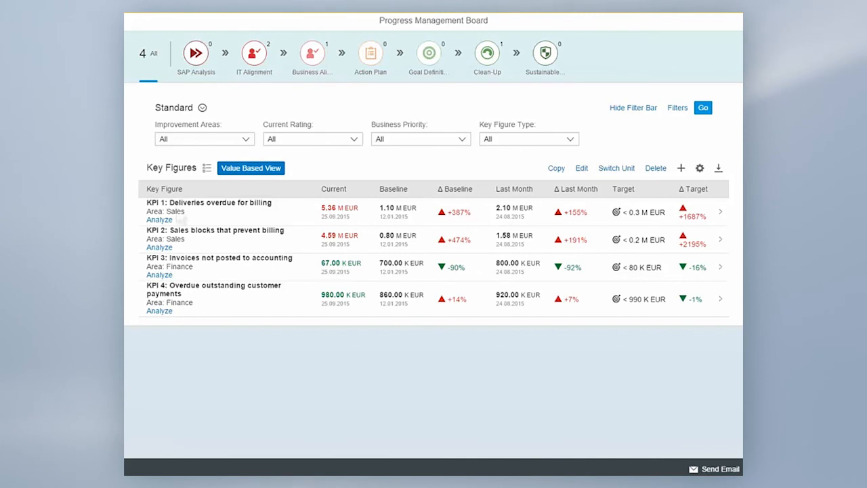
{"action": "left_click", "coordinate": [251, 167]}
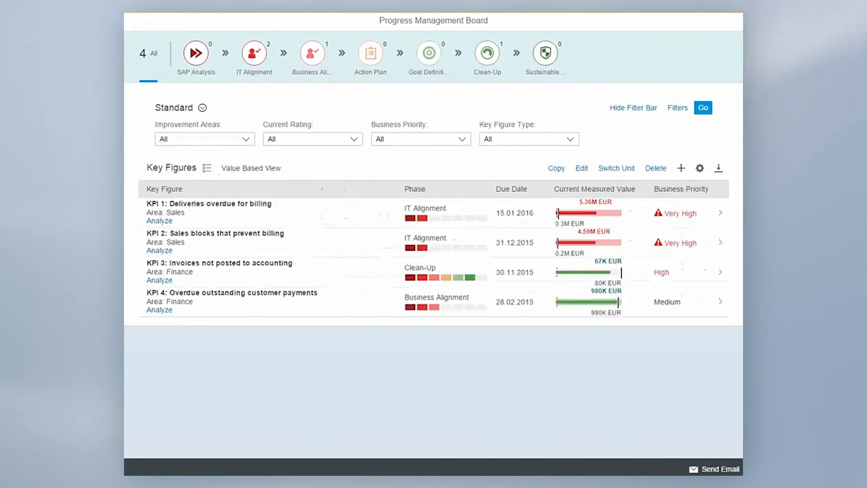